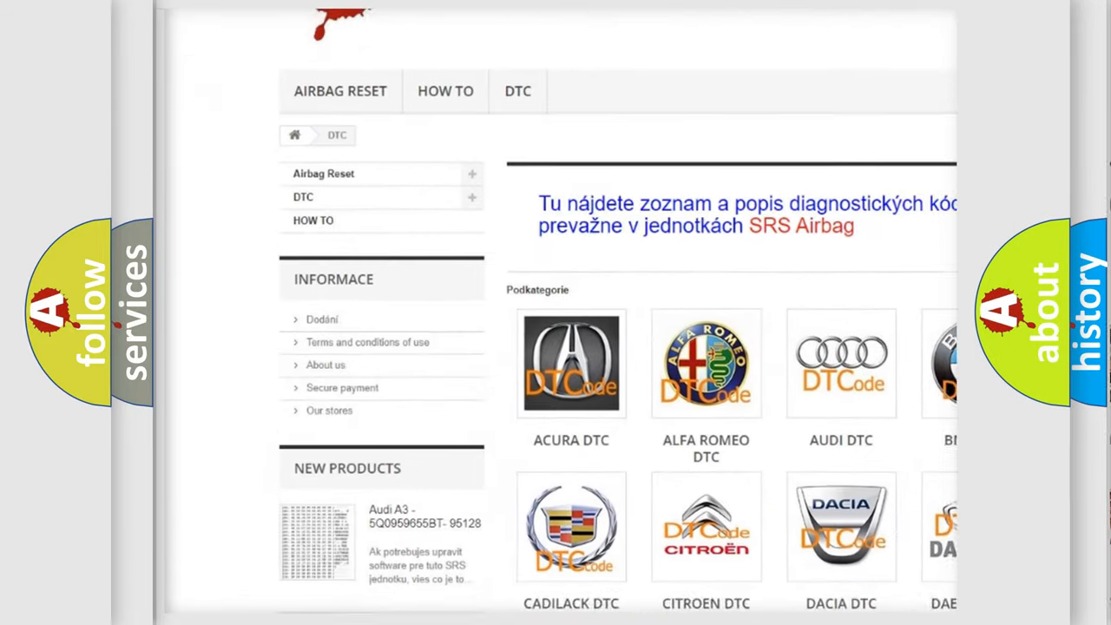
pyautogui.scroll(-3)
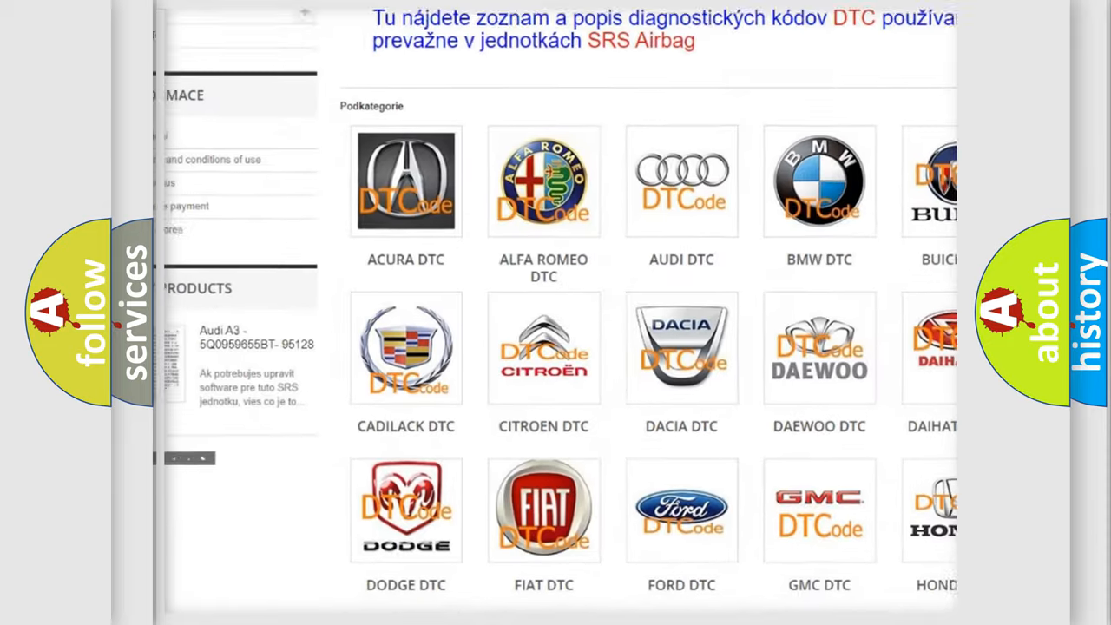
pyautogui.scroll(-3)
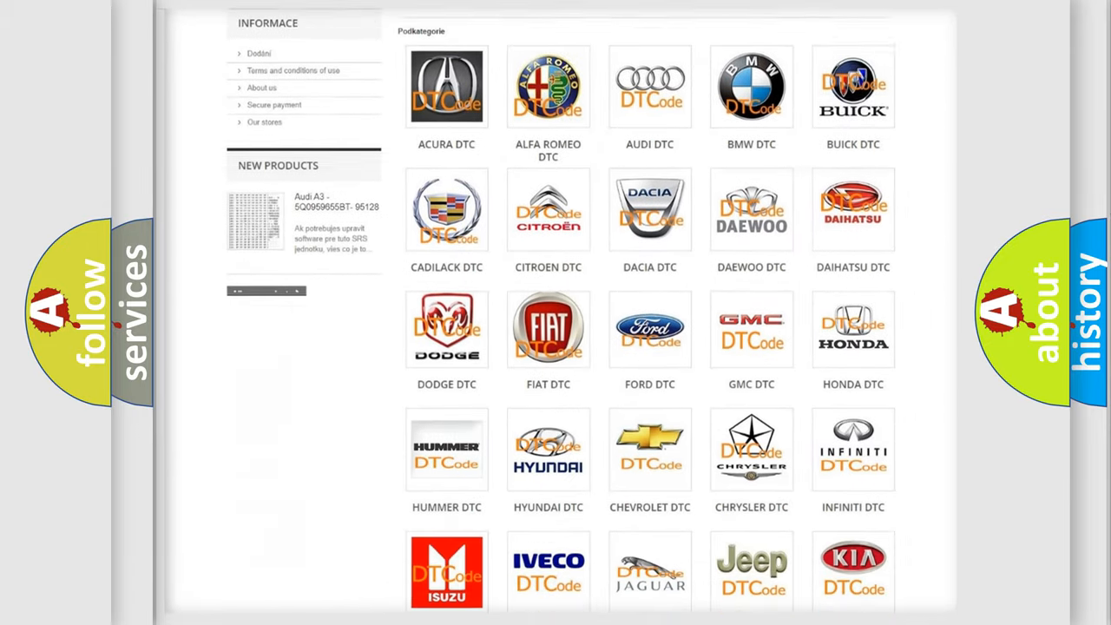
pyautogui.scroll(-3)
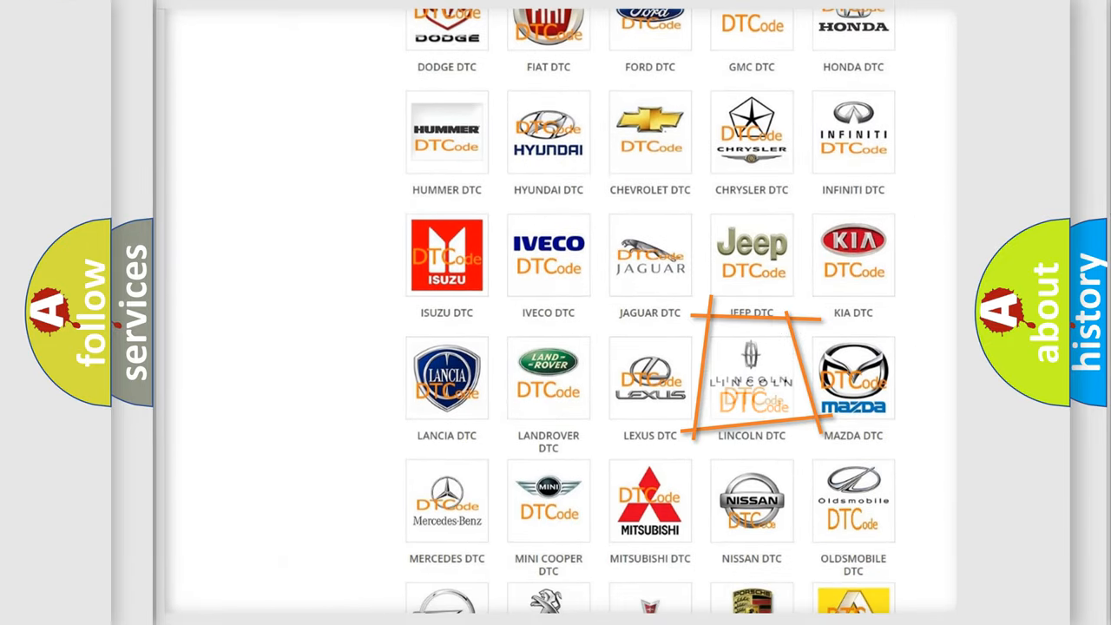